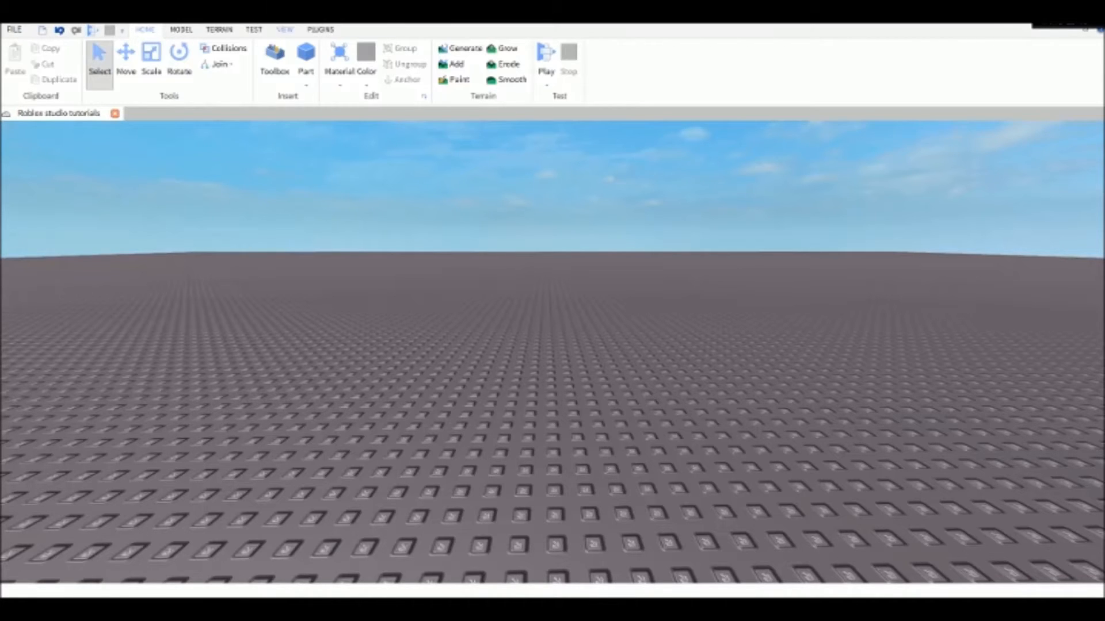
Show the Explorer and Properties panels from the View tab.
{"action": "left_click", "coordinate": [286, 30]}
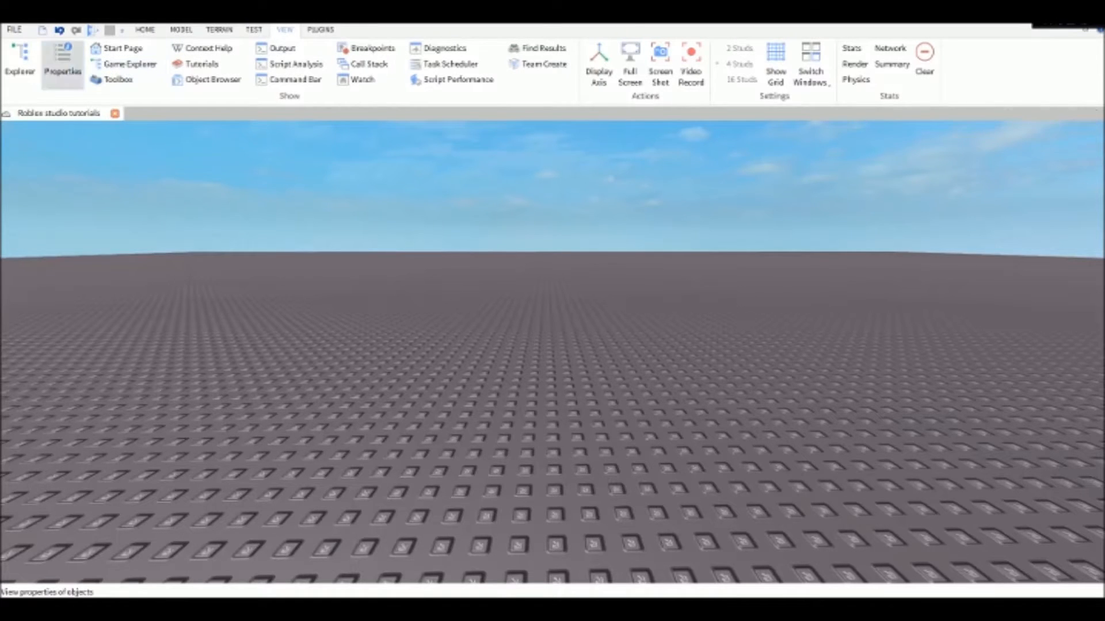
{"action": "left_click", "coordinate": [20, 54]}
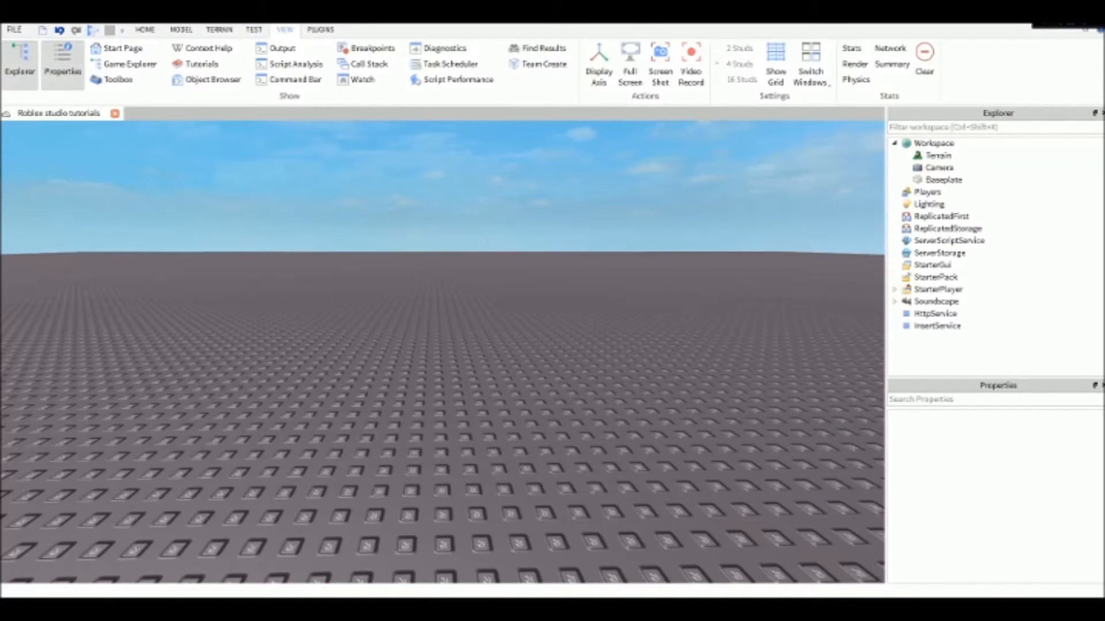
Group the two inserted grey blocks into a single Model from the Home tab.
{"action": "left_click", "coordinate": [931, 277]}
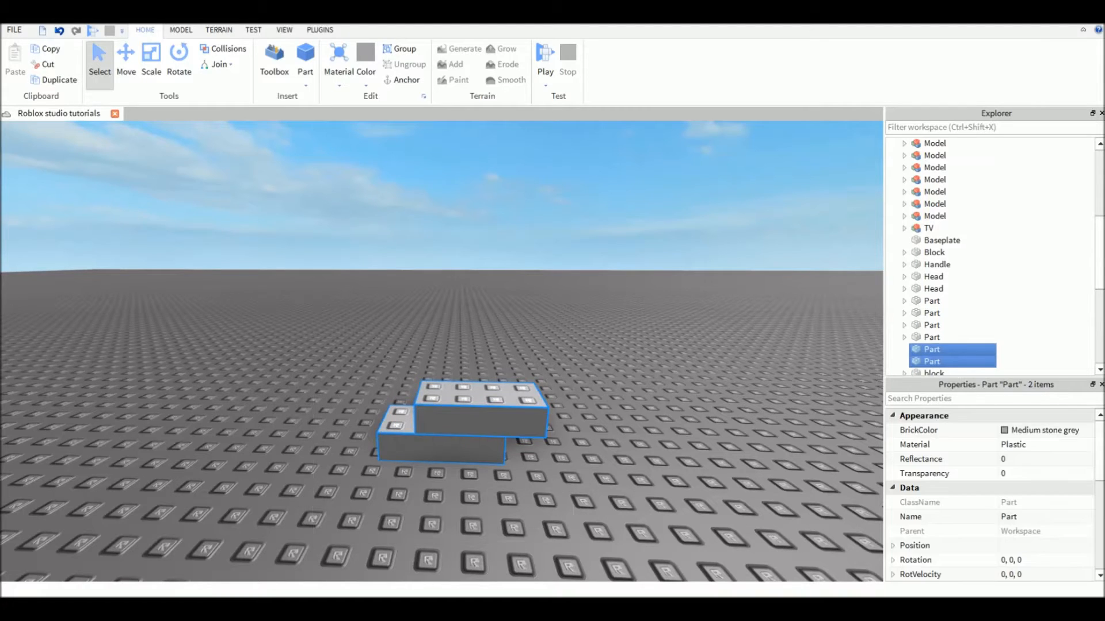
{"action": "left_click", "coordinate": [403, 48]}
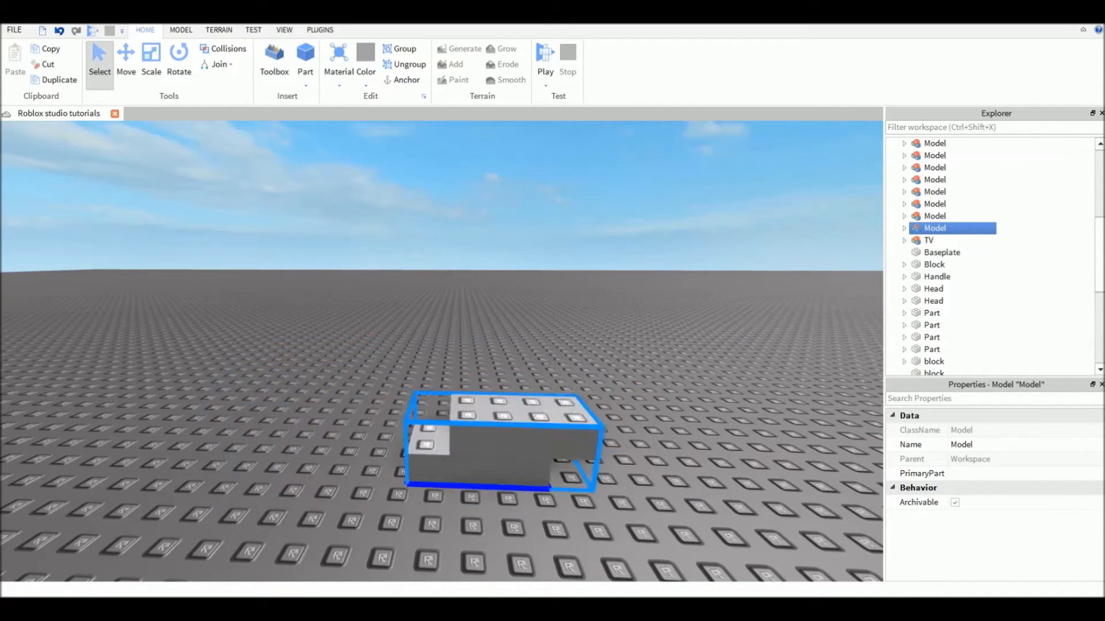
{"action": "scroll", "scroll_direction": "down", "scroll_amount": 3}
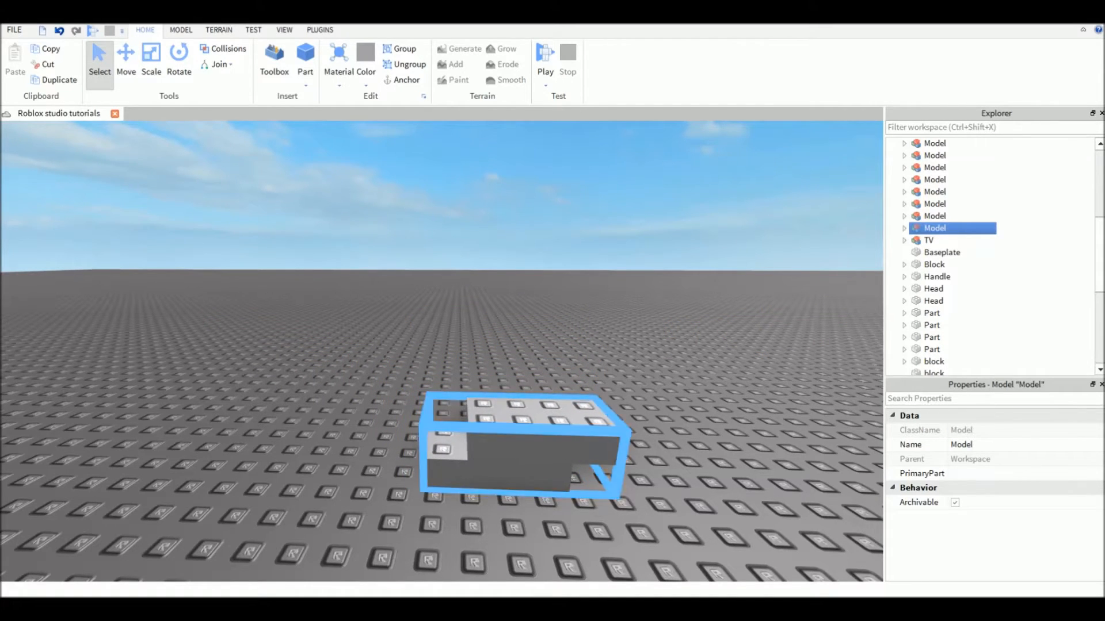
Ungroup the model, scale one part into a tall wall, and group the parts again.
{"action": "left_click", "coordinate": [126, 57]}
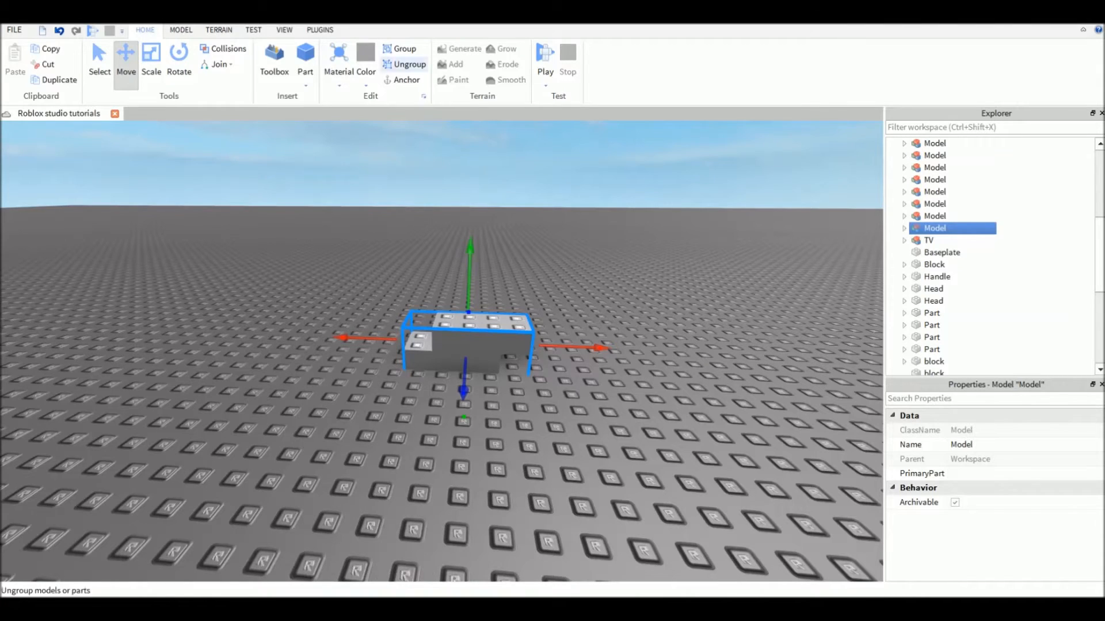
{"action": "left_click", "coordinate": [151, 58]}
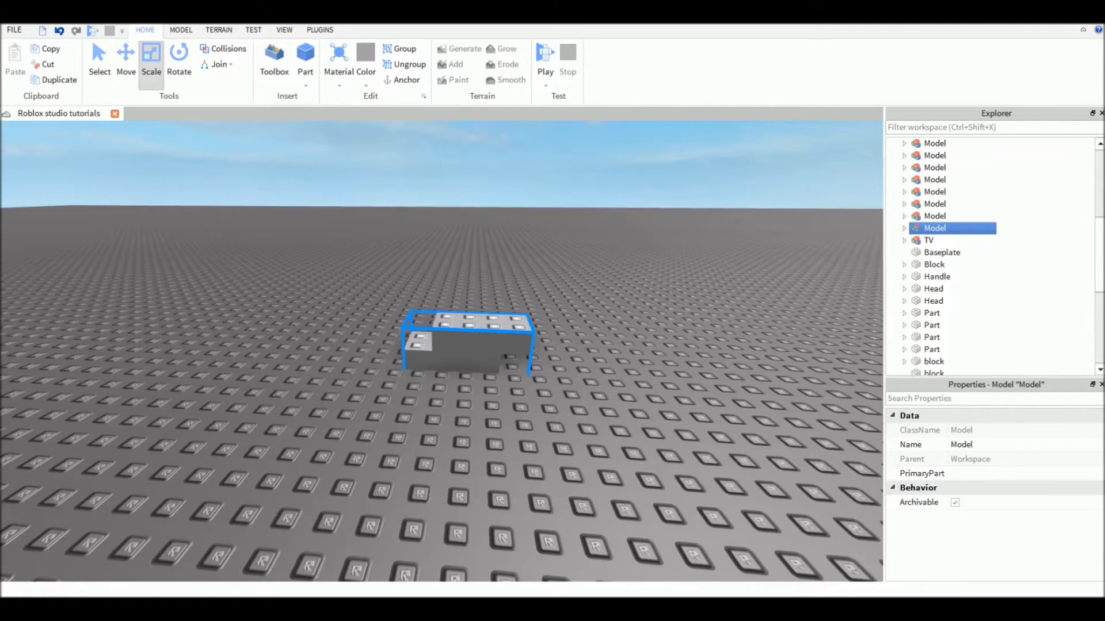
{"action": "left_click", "coordinate": [407, 64]}
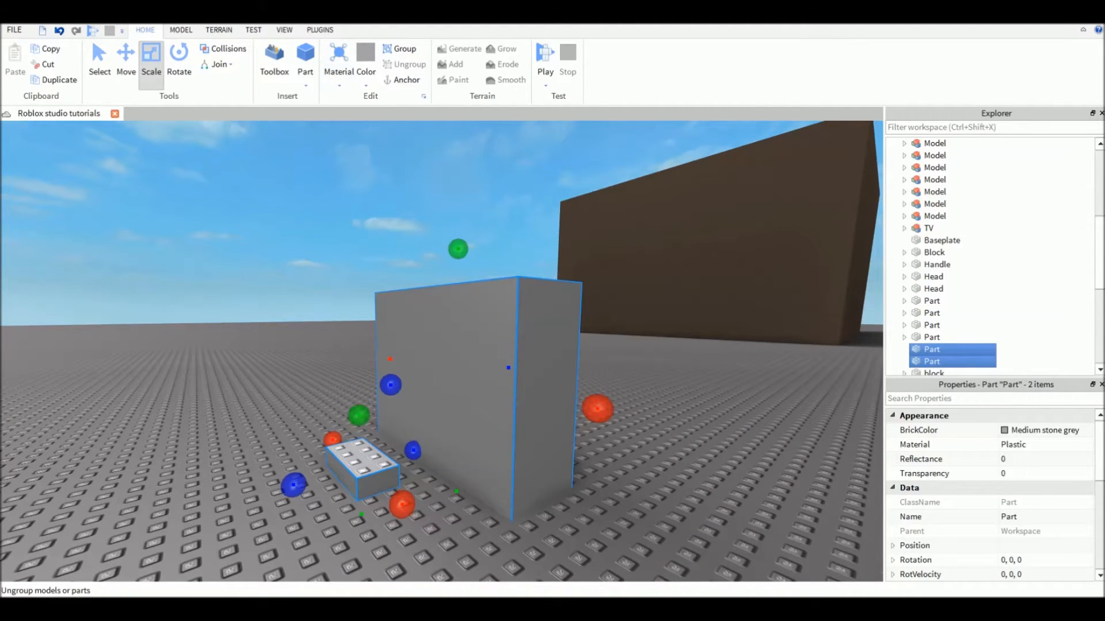
{"action": "left_click", "coordinate": [408, 48]}
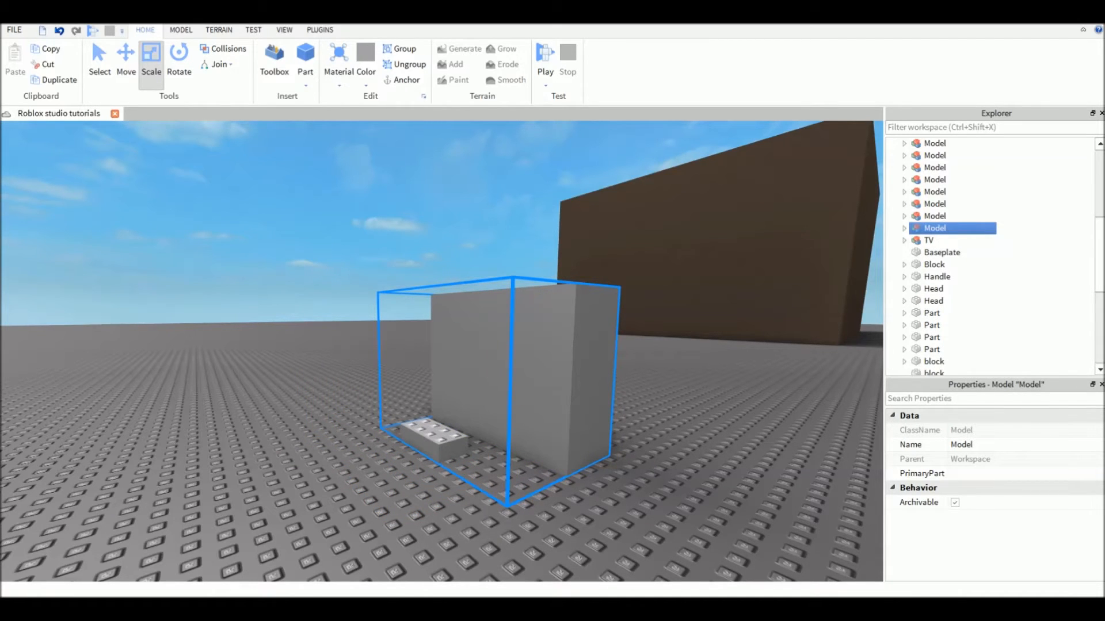
Recolour the selected tall wall green, leaving the small block grey.
{"action": "left_click", "coordinate": [927, 360]}
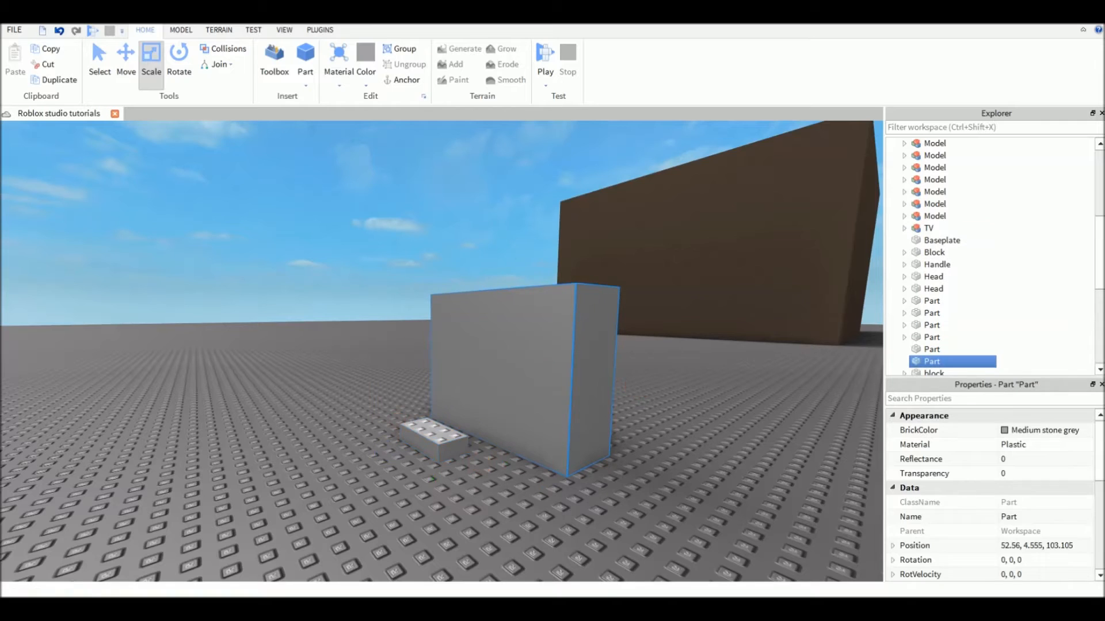
{"action": "left_click", "coordinate": [151, 58]}
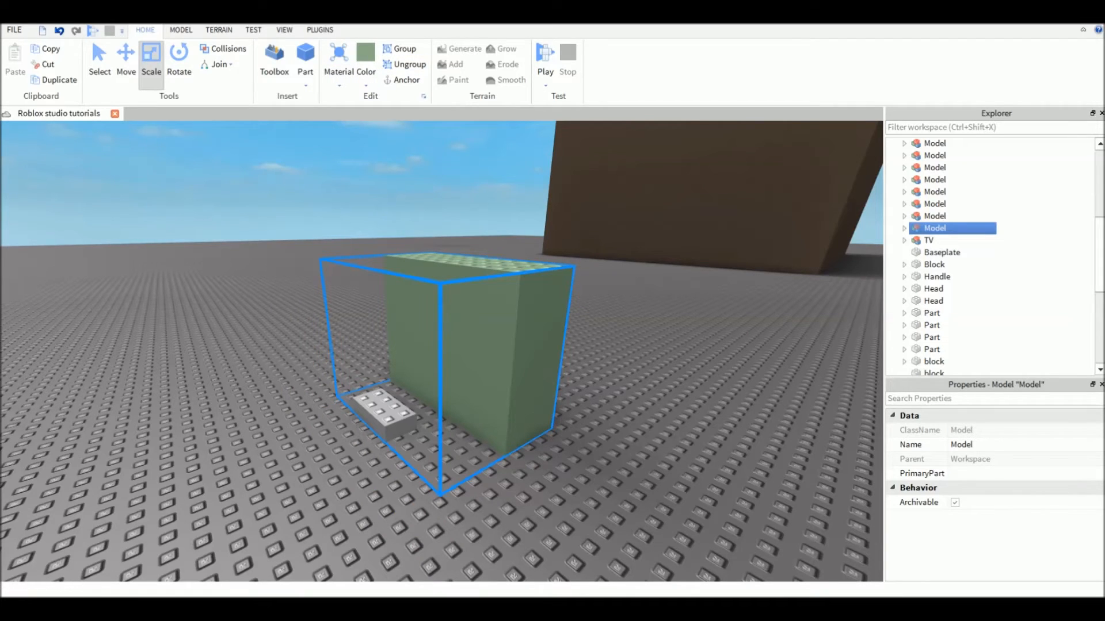
{"action": "left_click", "coordinate": [126, 57]}
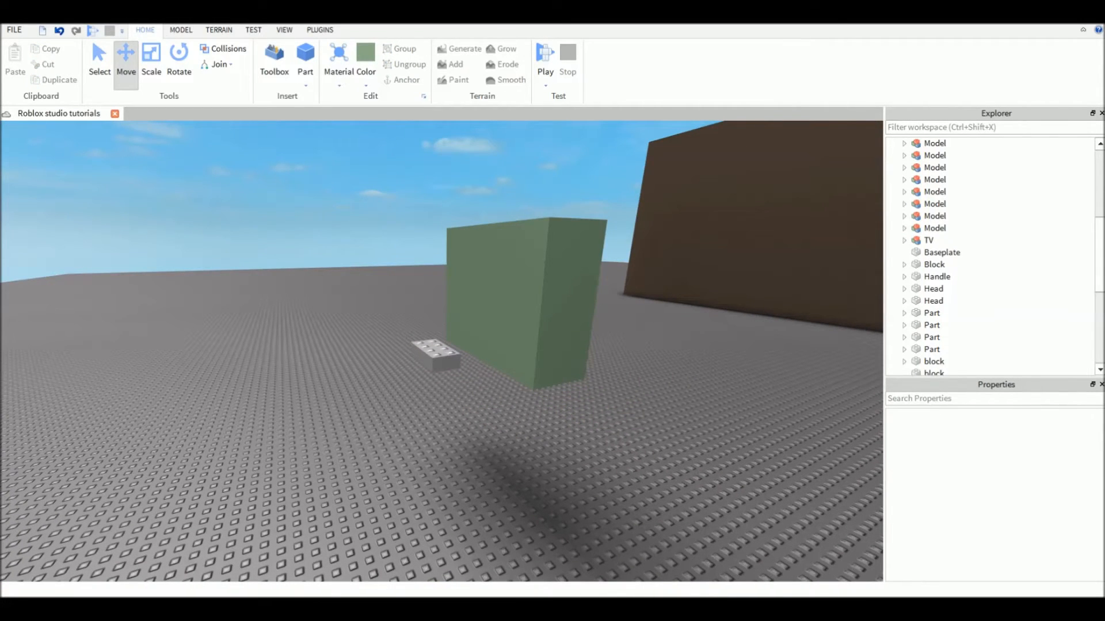
Select the grouped model to show its move axis handles.
{"action": "left_click", "coordinate": [934, 228]}
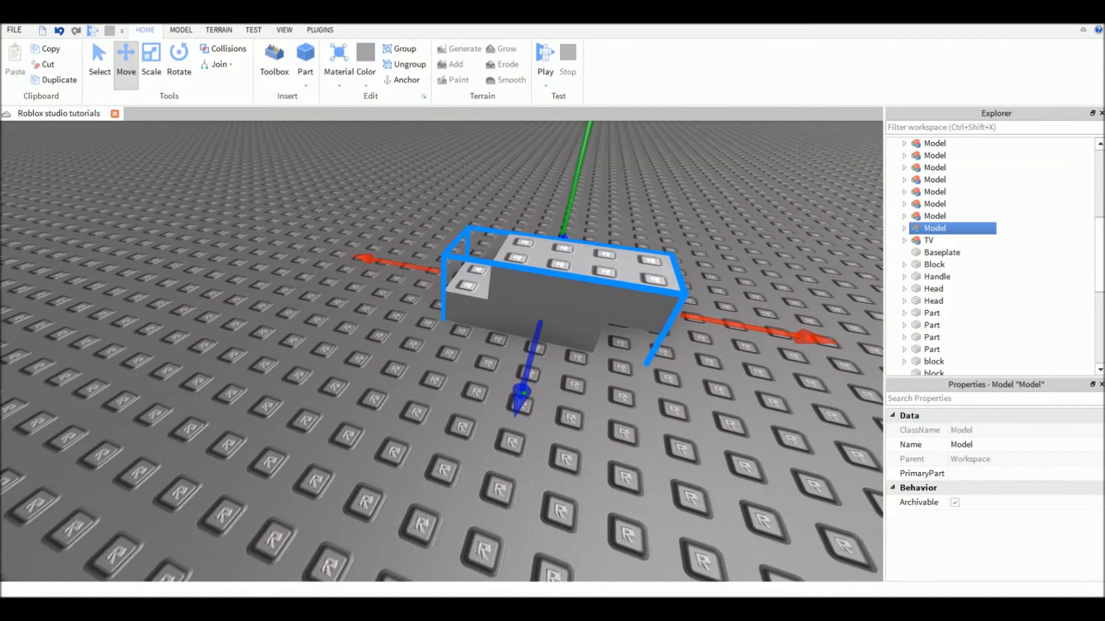
Switch to the Rotate tool so the model shows rotation rings.
{"action": "left_click", "coordinate": [178, 58]}
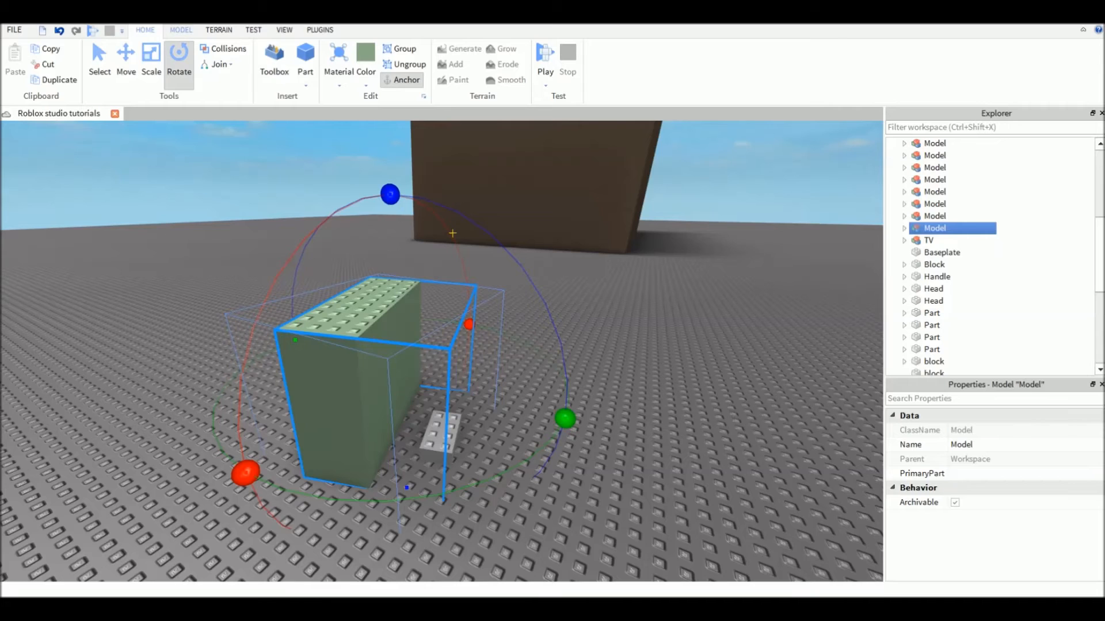
Activate the Transform tool from the Model tab to turn the model on its grid.
{"action": "left_click", "coordinate": [181, 30]}
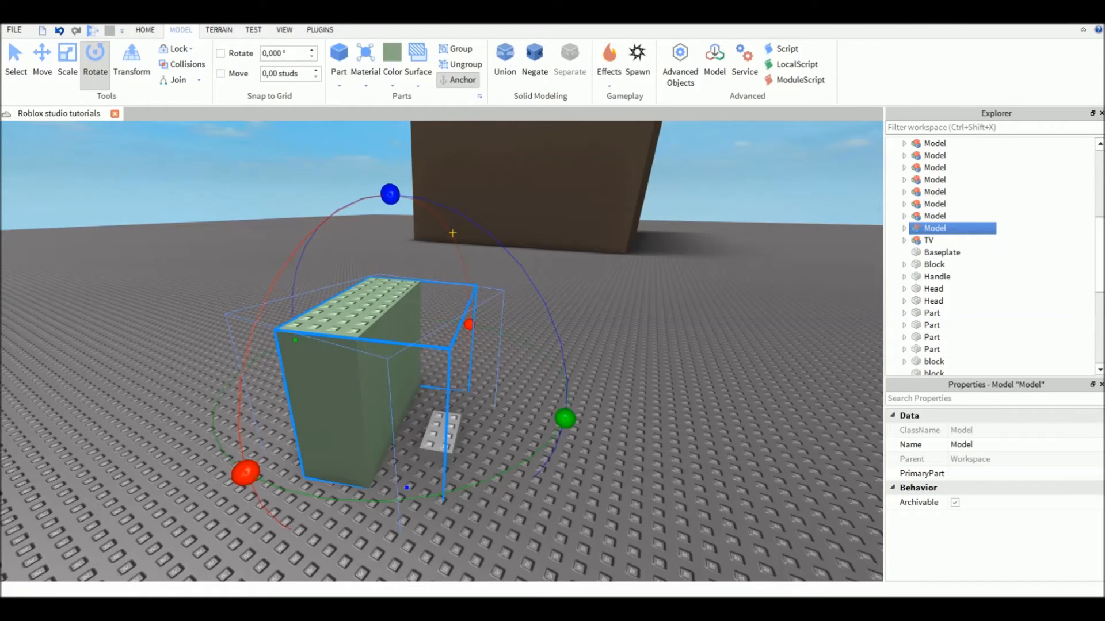
{"action": "mouse_move", "coordinate": [42, 54]}
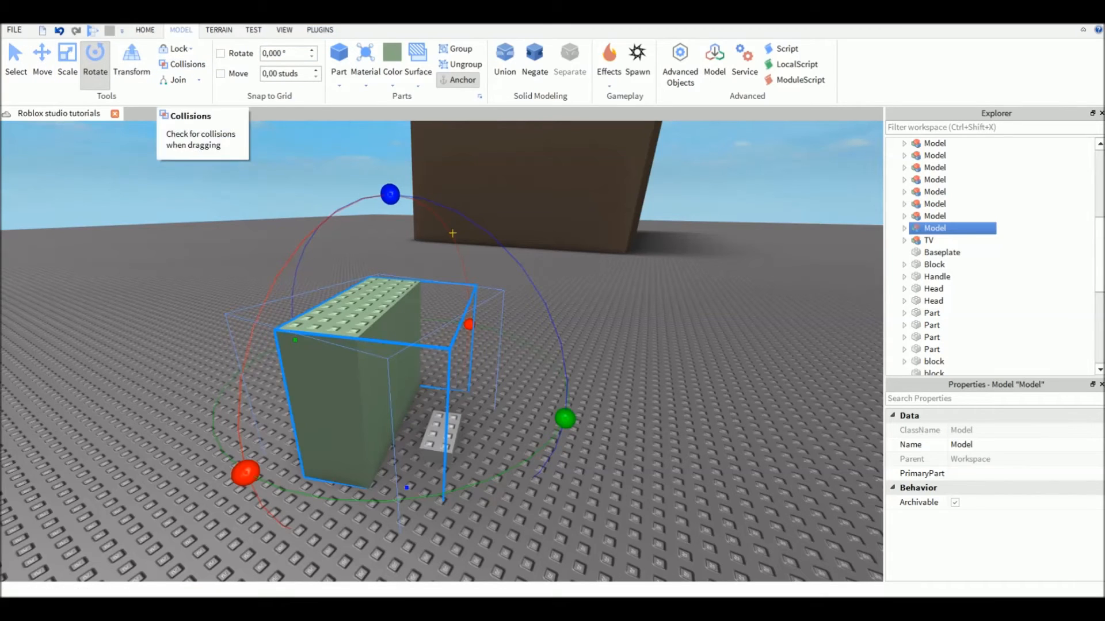
{"action": "left_click", "coordinate": [222, 53]}
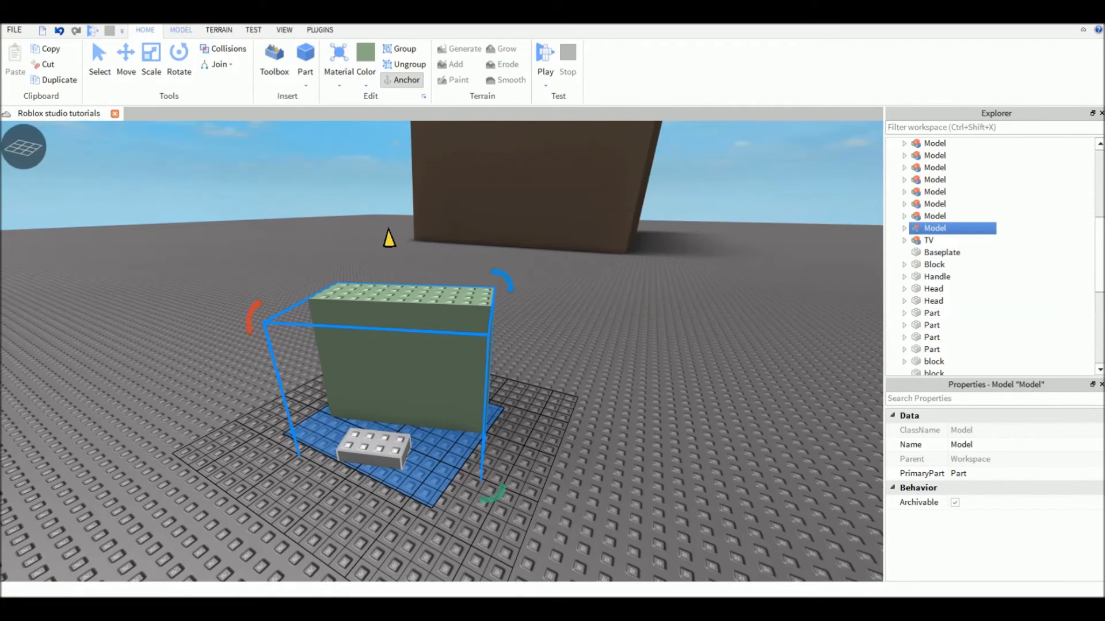
{"action": "mouse_move", "coordinate": [178, 54]}
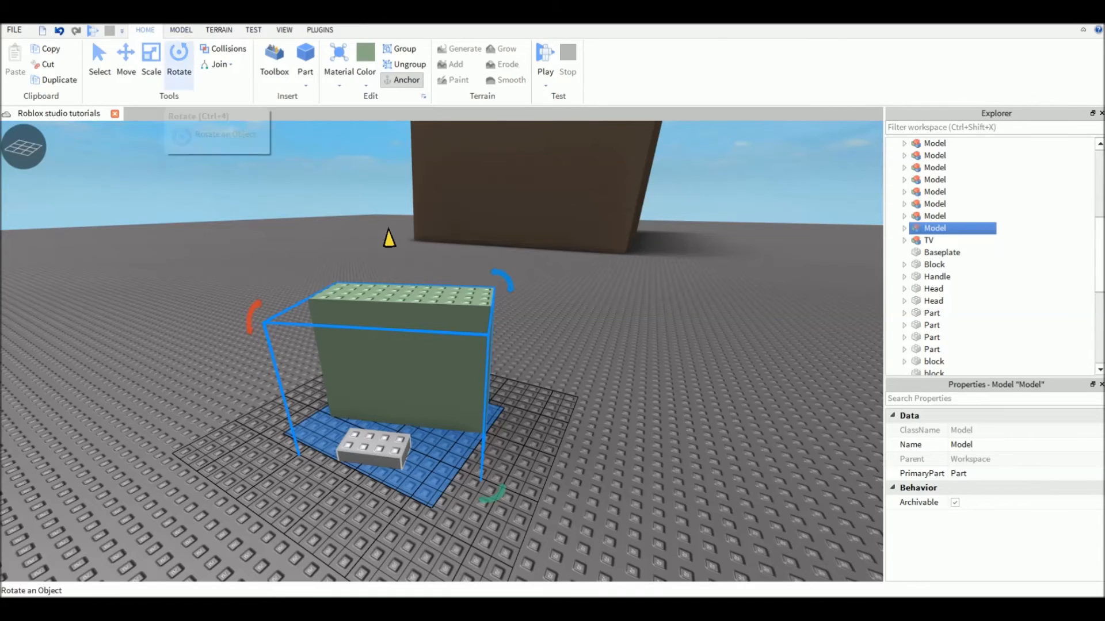
Return to the Model tab to tilt the green wall with Transform.
{"action": "left_click", "coordinate": [181, 30]}
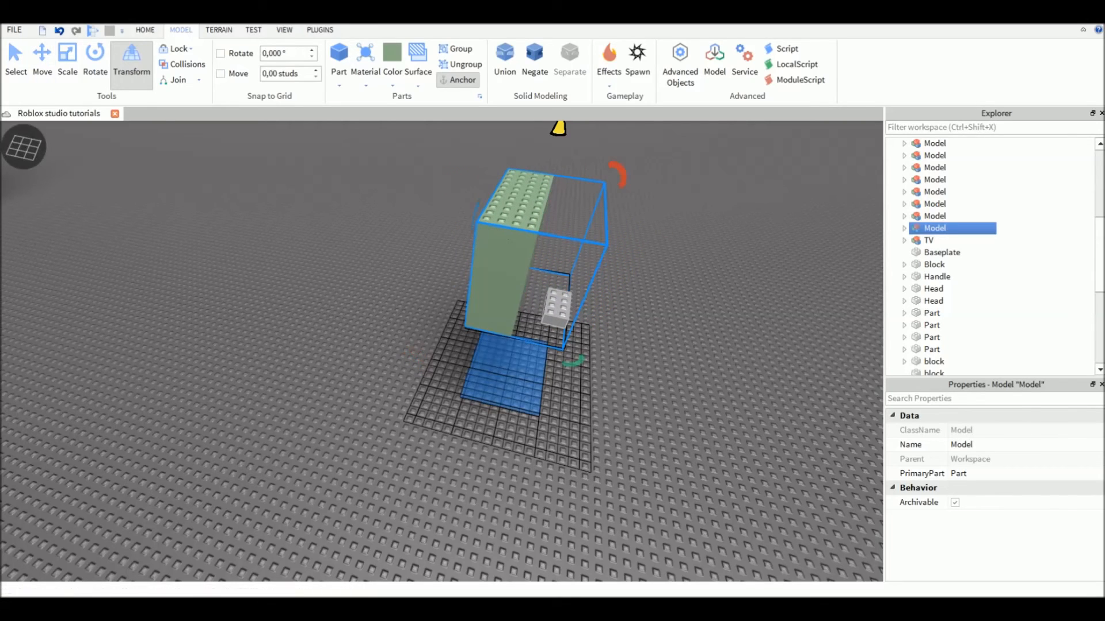
{"action": "mouse_move", "coordinate": [58, 113]}
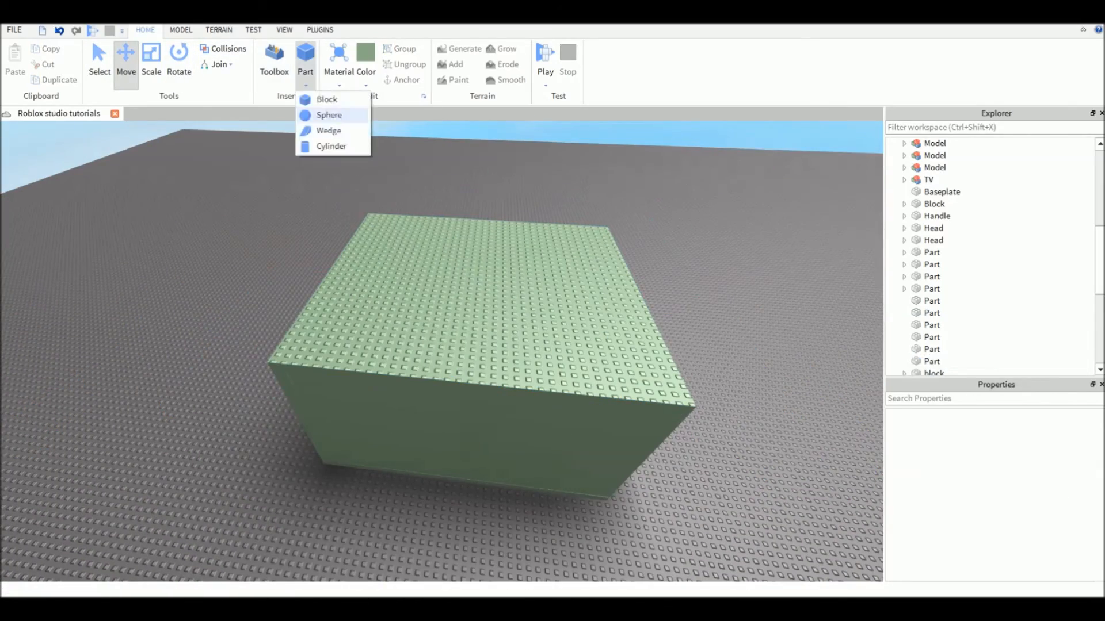
Insert a new Block part beside the wall and switch to Scale to resize it.
{"action": "left_click", "coordinate": [330, 130]}
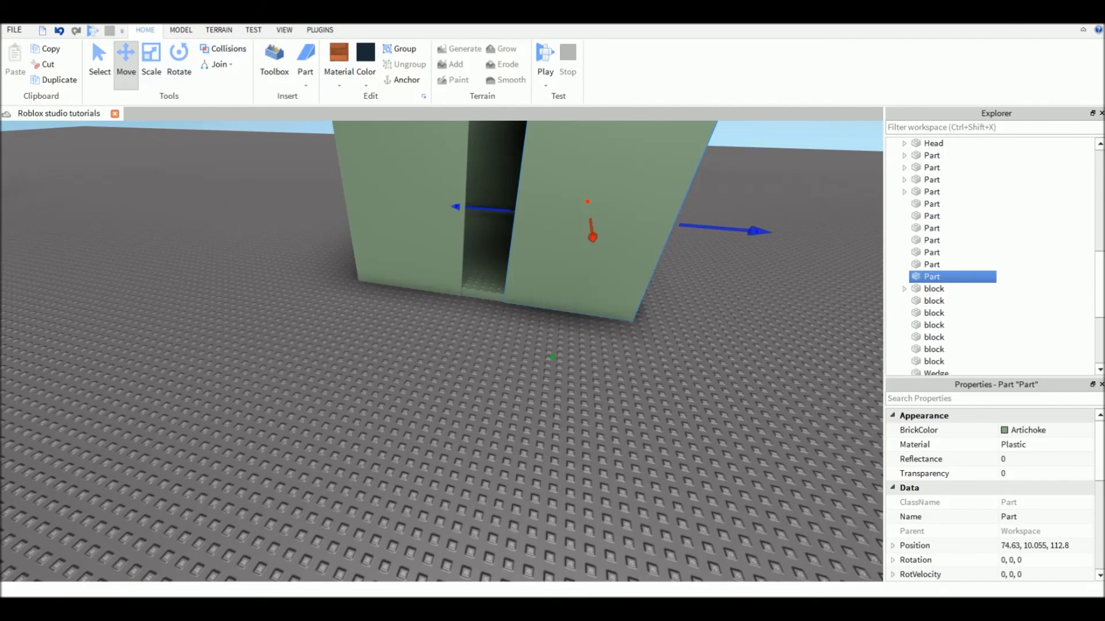
{"action": "left_click", "coordinate": [150, 54]}
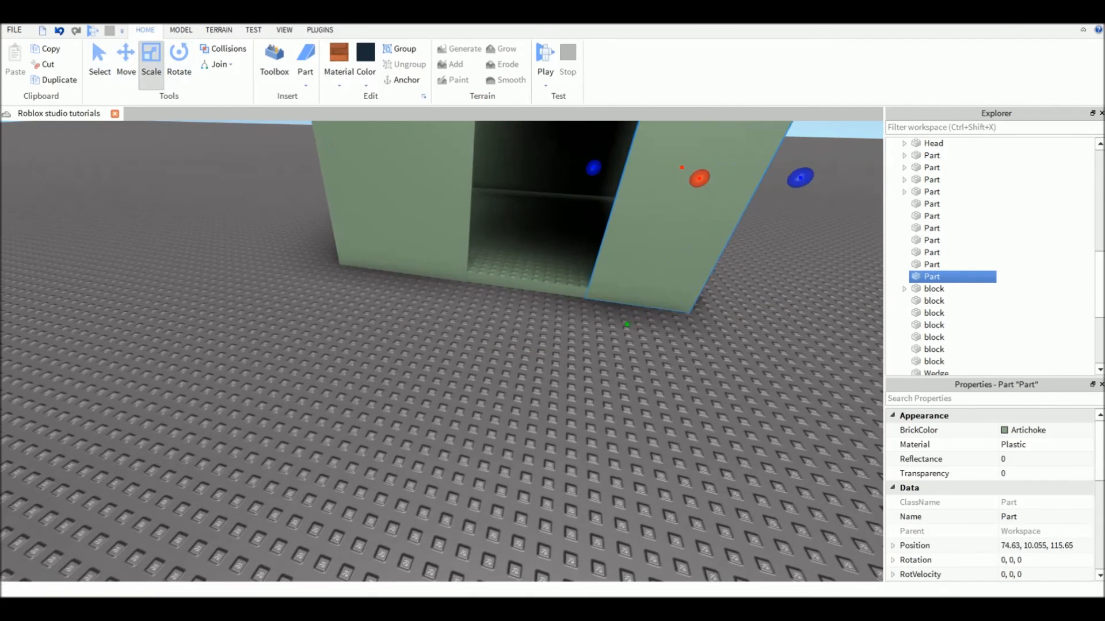